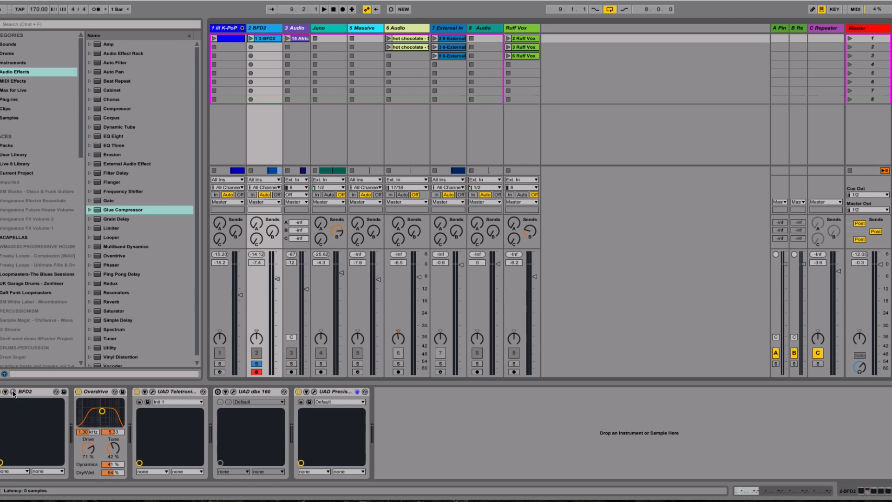
Open the BFD2 plugin window from its device title bar.
left_click(23, 391)
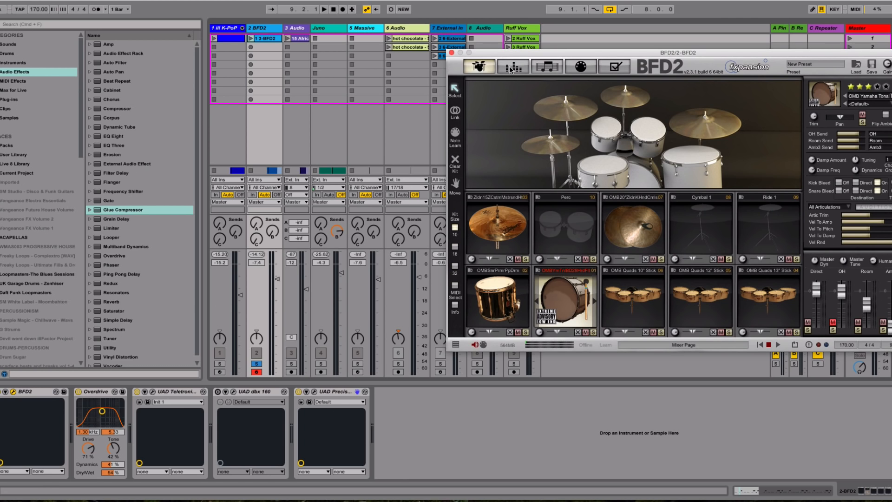
Switch BFD2 to its Mixer page showing per-kit-piece channel strips.
left_click(513, 66)
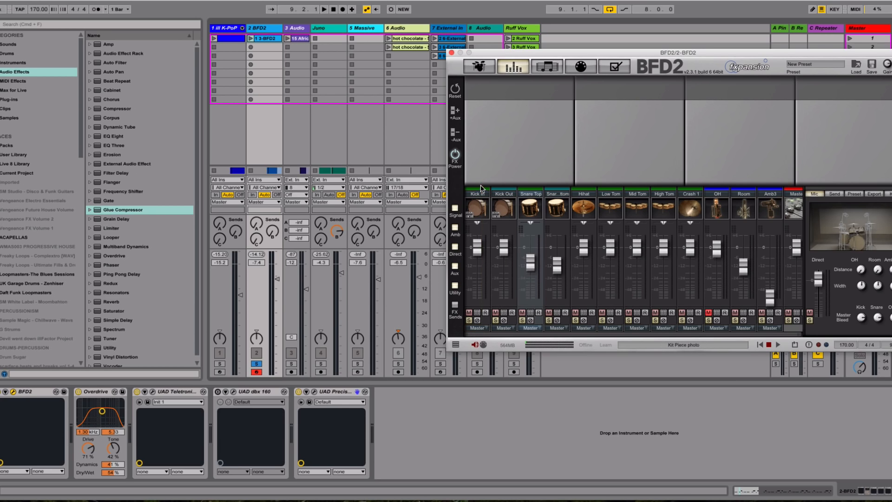
mouse_move(693, 208)
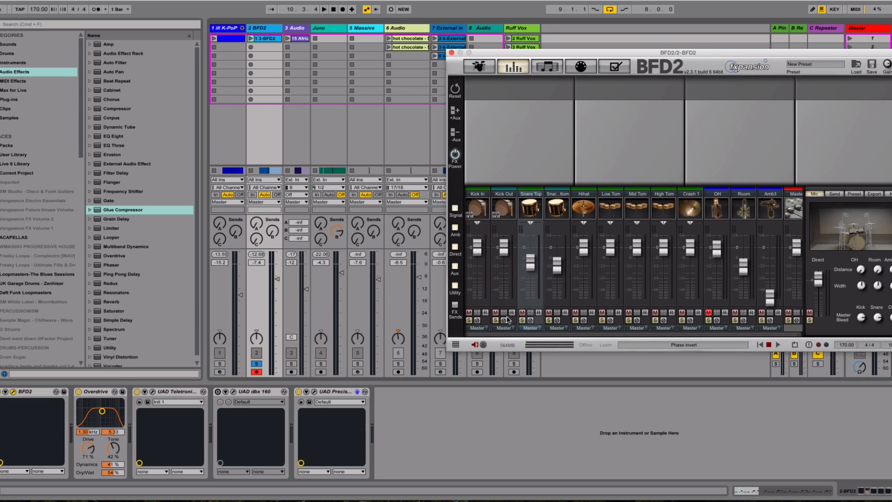
Route BFD2 Kick In and Kick Out to Stereo 3, Snare Top and Bottom to Stereo 5.
left_click(478, 327)
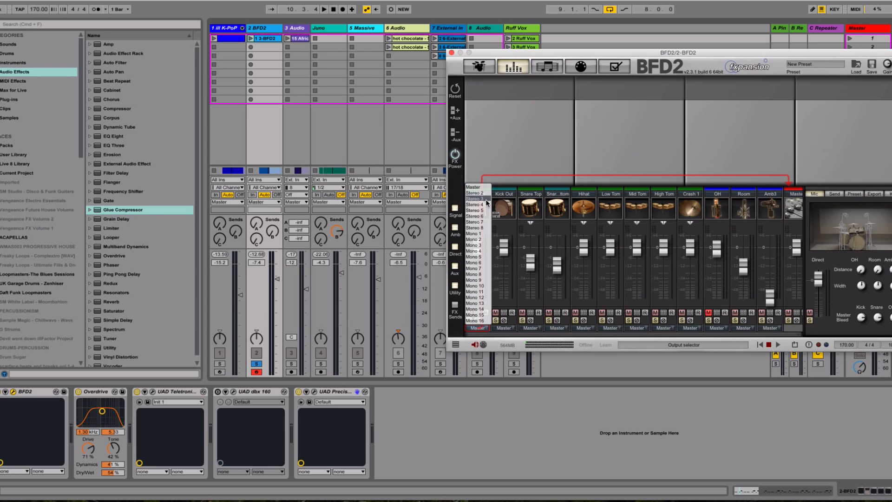
left_click(474, 199)
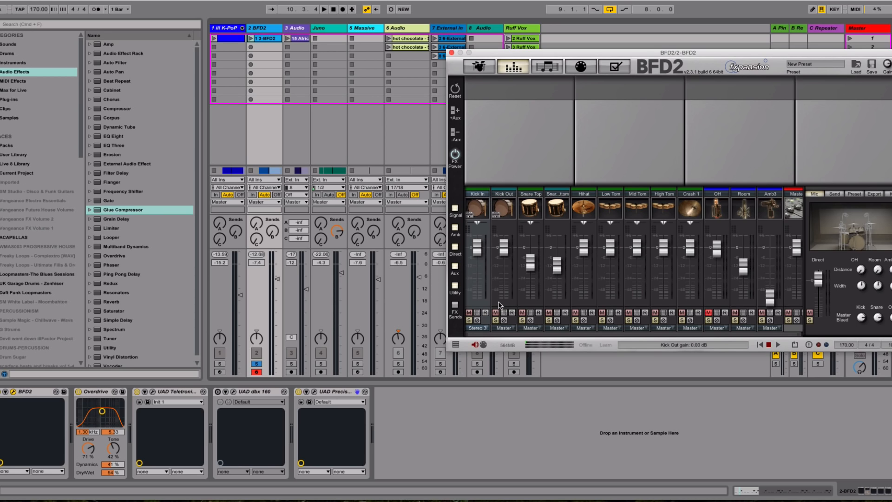
left_click(503, 328)
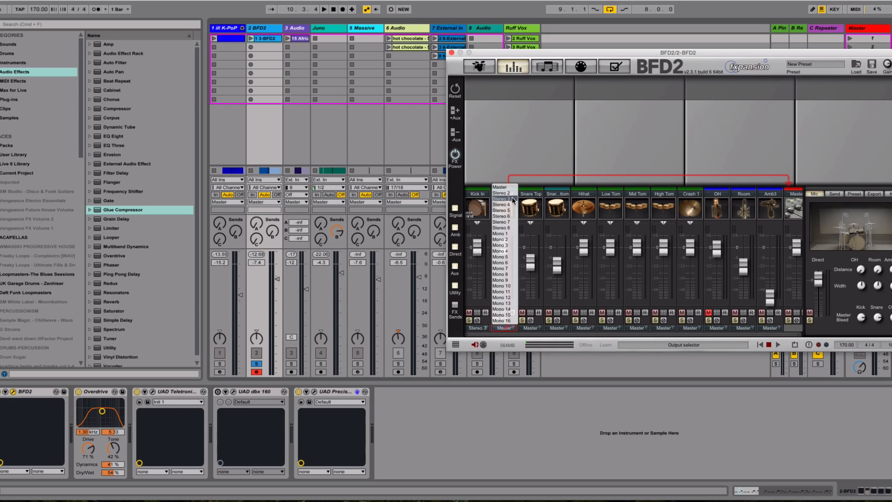
mouse_move(501, 205)
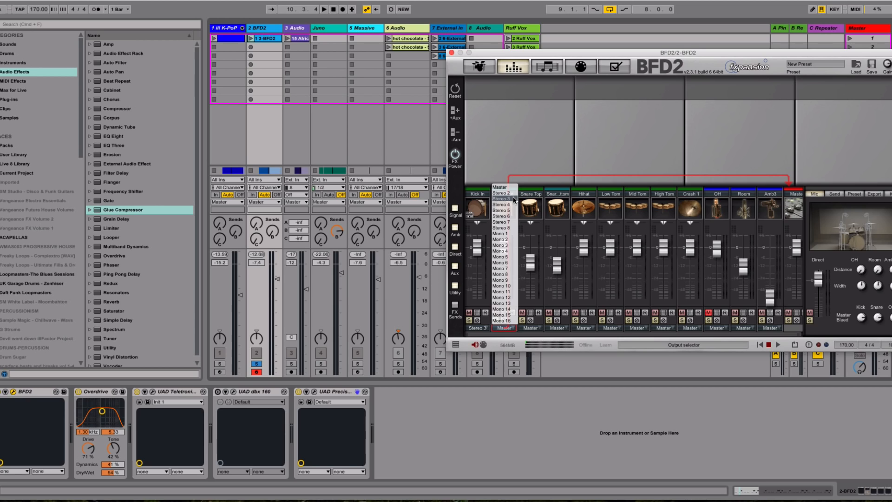
left_click(501, 204)
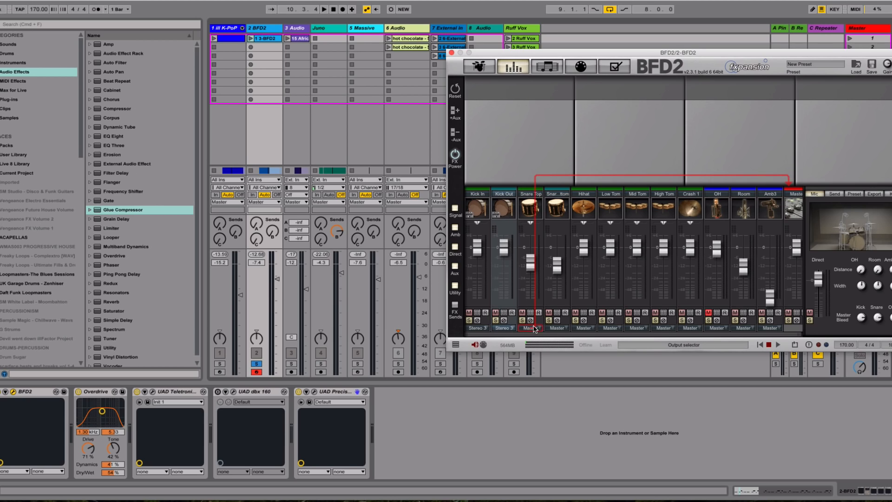
left_click(530, 328)
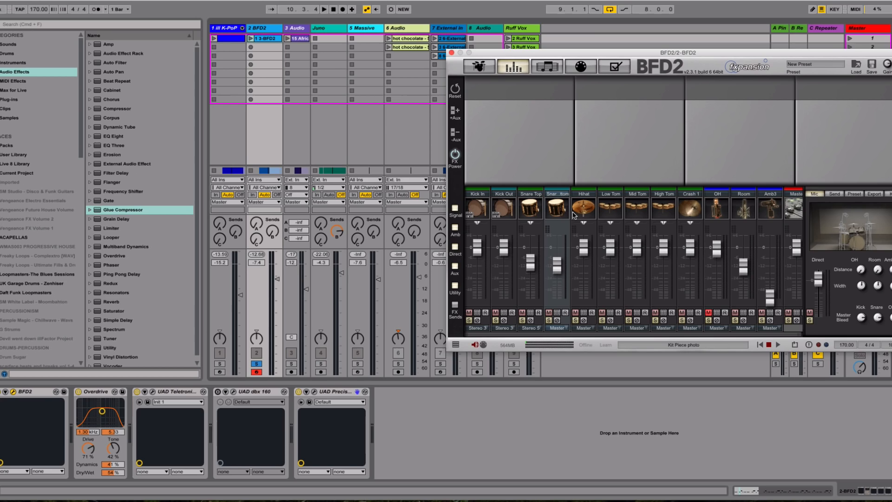
left_click(557, 328)
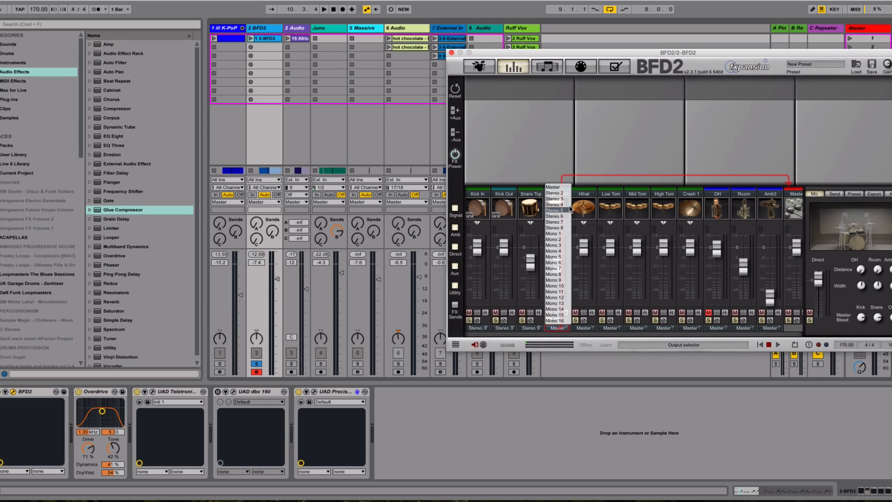
left_click(556, 211)
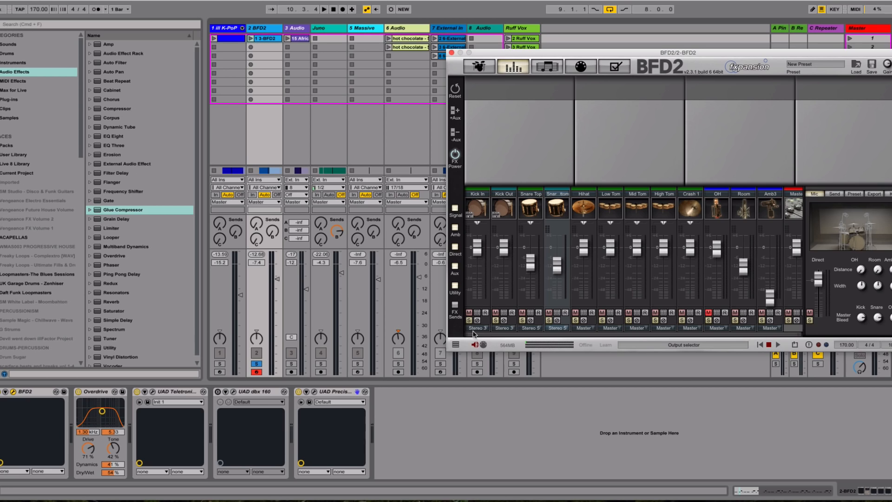
mouse_move(488, 396)
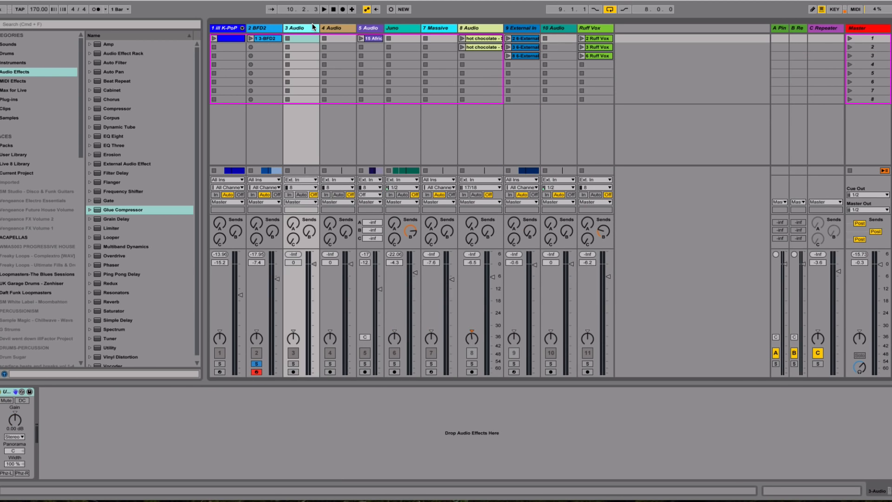
Name the new audio track 'Kick' and select it.
type("Kick")
left_click(338, 28)
type("Snare")
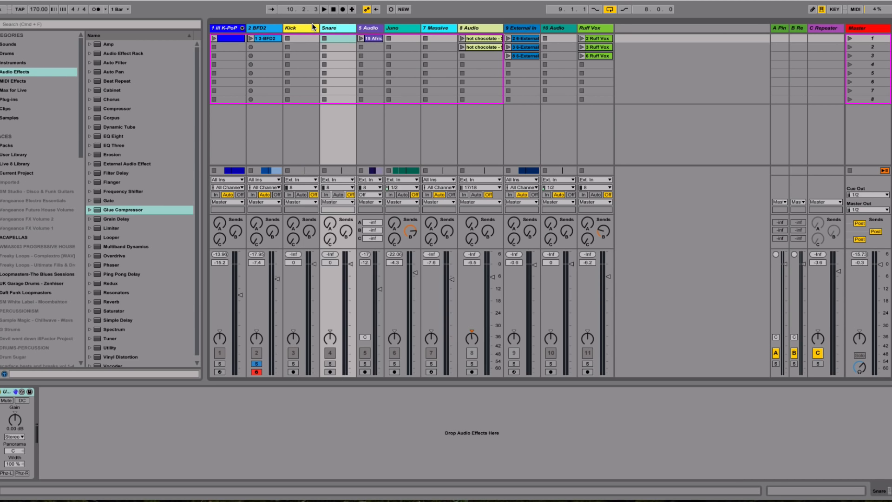
left_click(300, 28)
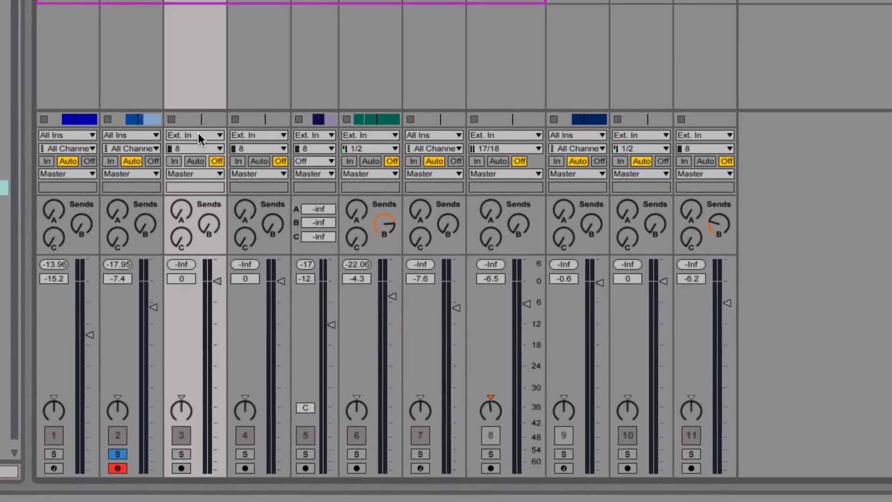
Set Audio From to 2-BFD2: Kick track on 3/4-BFD2, Snare track on 5/6-BFD2.
left_click(195, 135)
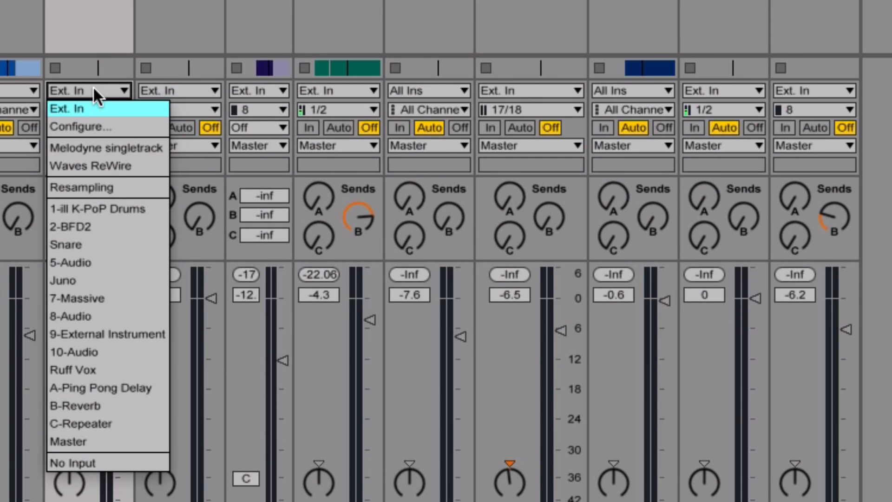
mouse_move(94, 228)
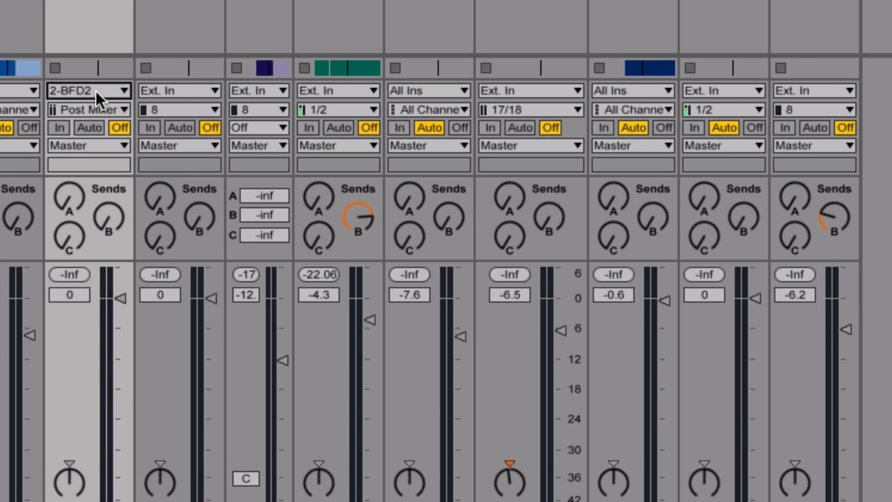
left_click(88, 109)
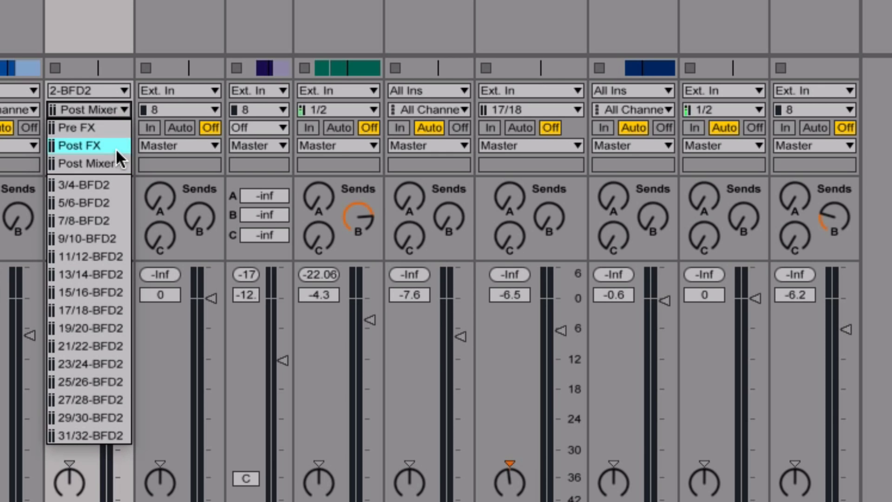
mouse_move(122, 177)
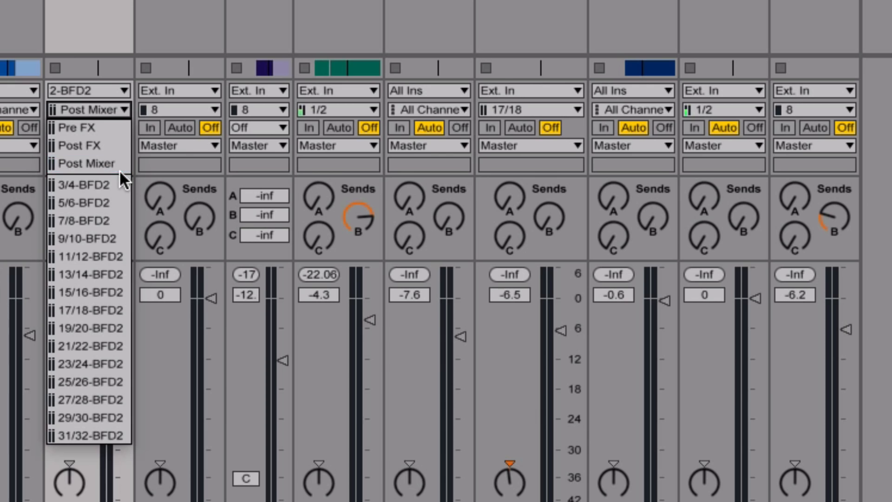
mouse_move(88, 418)
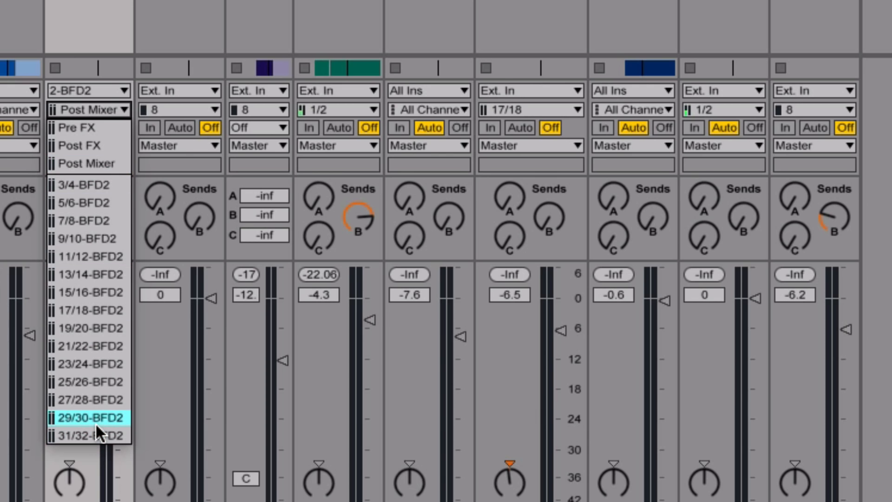
mouse_move(88, 184)
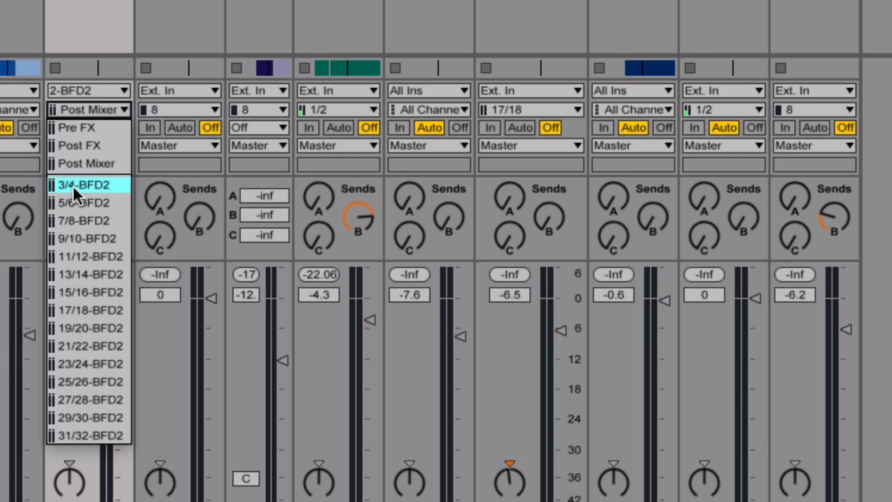
left_click(79, 184)
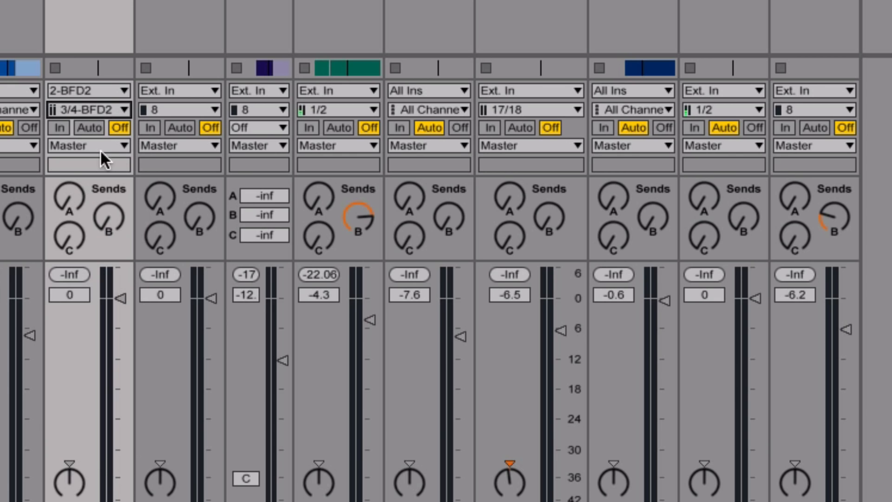
left_click(179, 90)
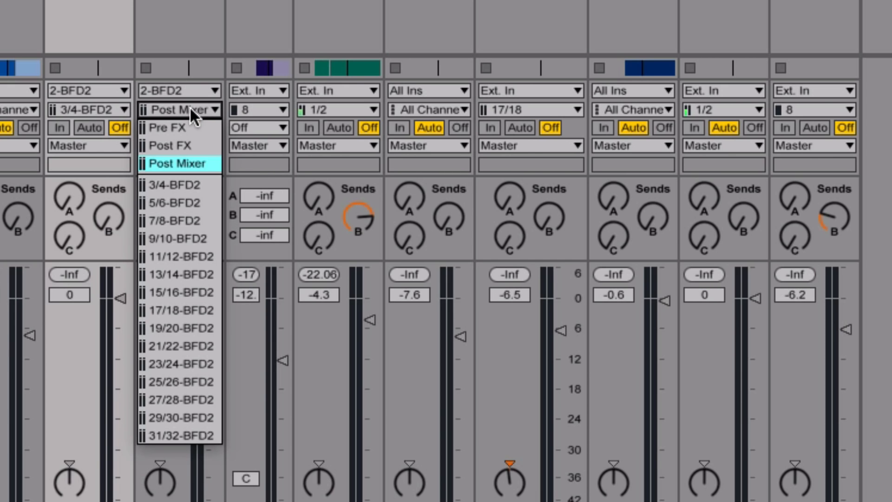
left_click(175, 164)
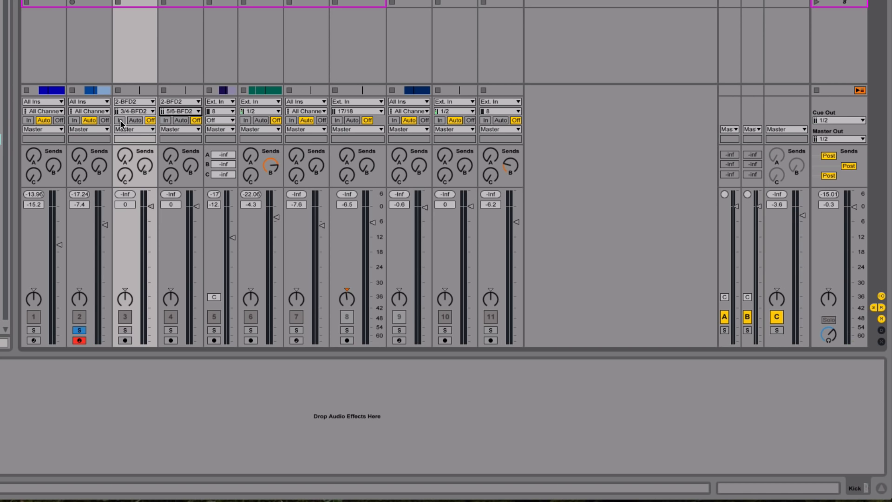
Turn on In monitoring for the Kick and Snare tracks.
left_click(119, 120)
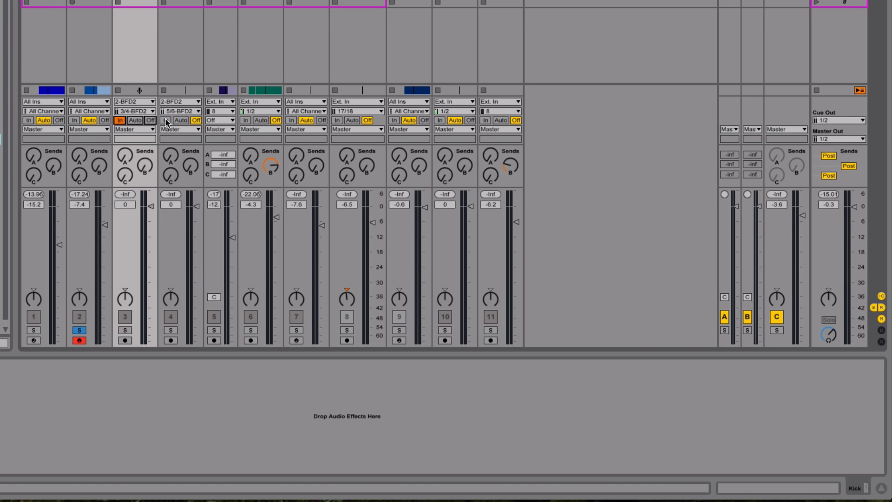
left_click(167, 119)
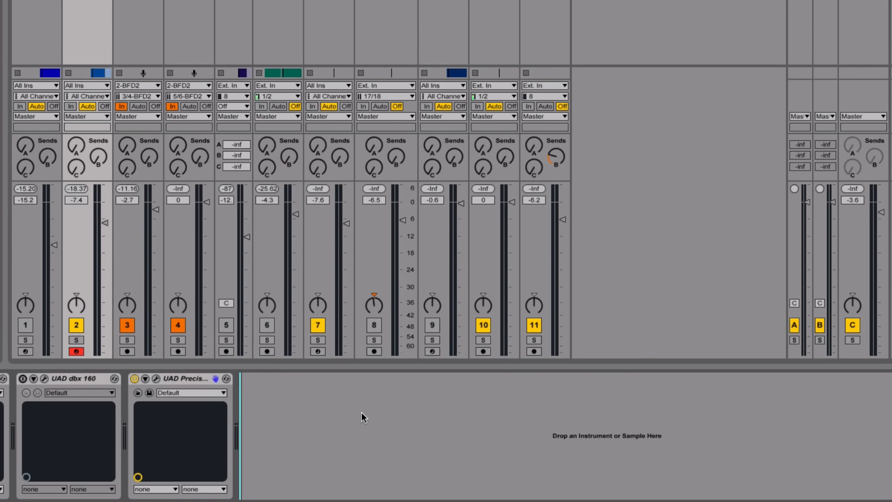
mouse_move(334, 399)
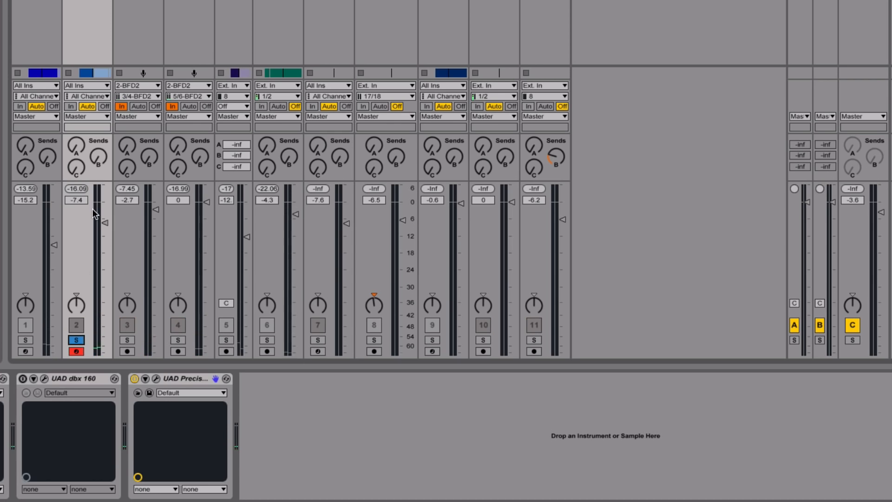
left_click_drag(101, 216, 106, 236)
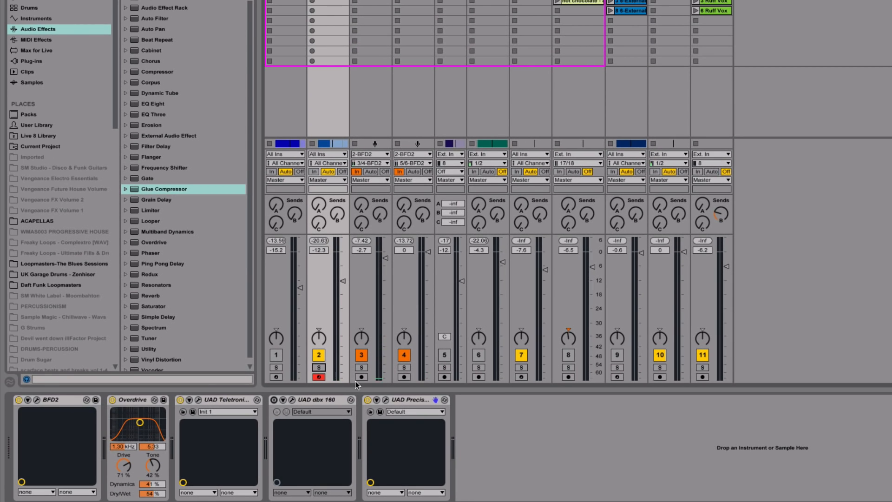
left_click(409, 399)
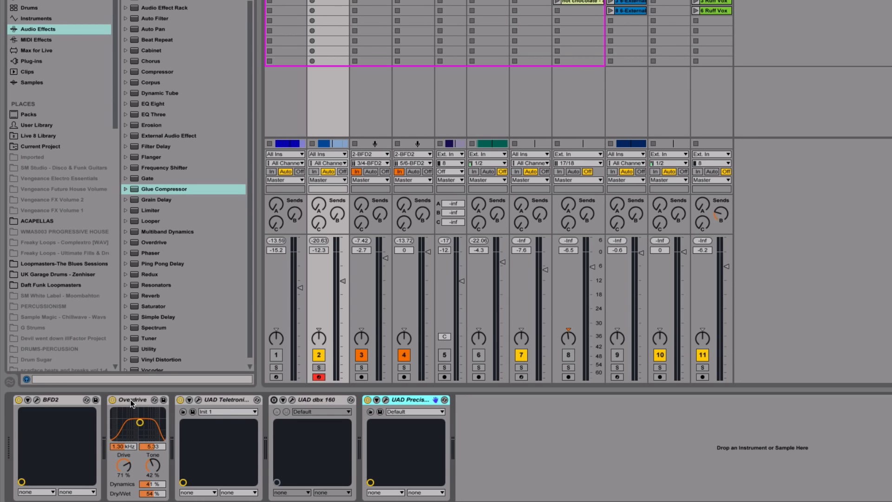
mouse_move(413, 5)
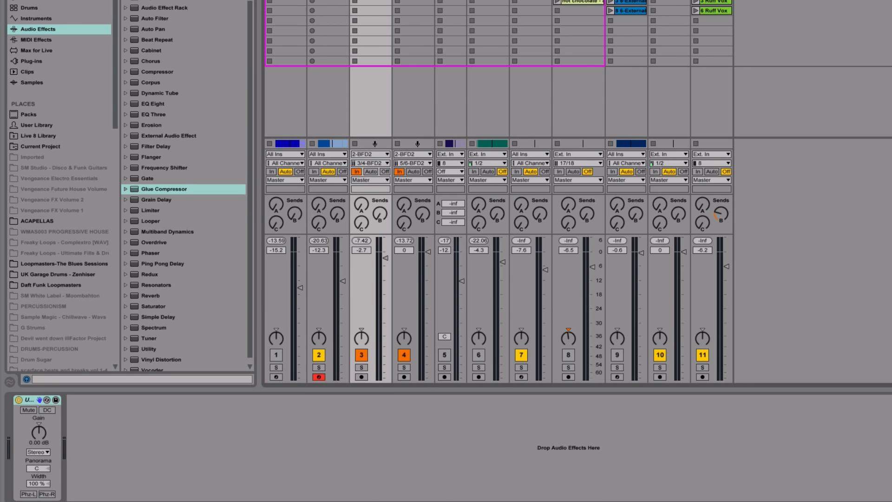
mouse_move(369, 21)
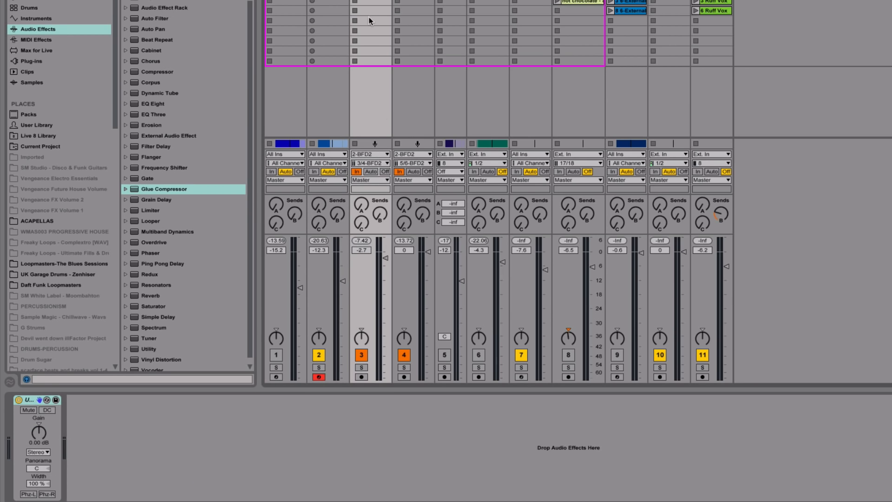